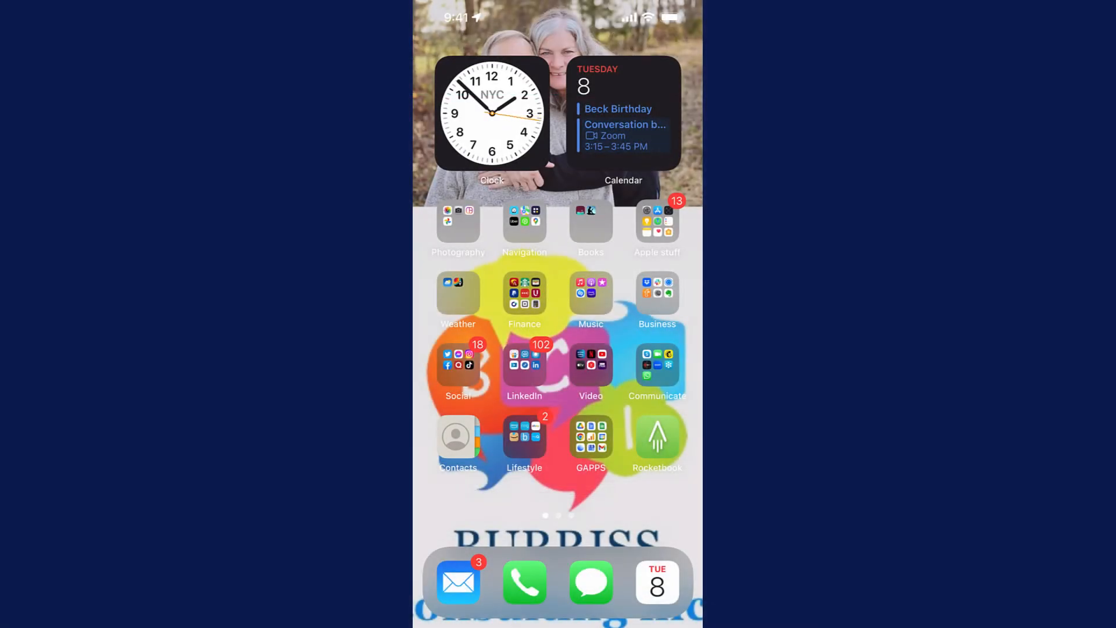
From the Apple folder, reach Settings' Contacts accounts and the Add Account provider list
left_click(458, 436)
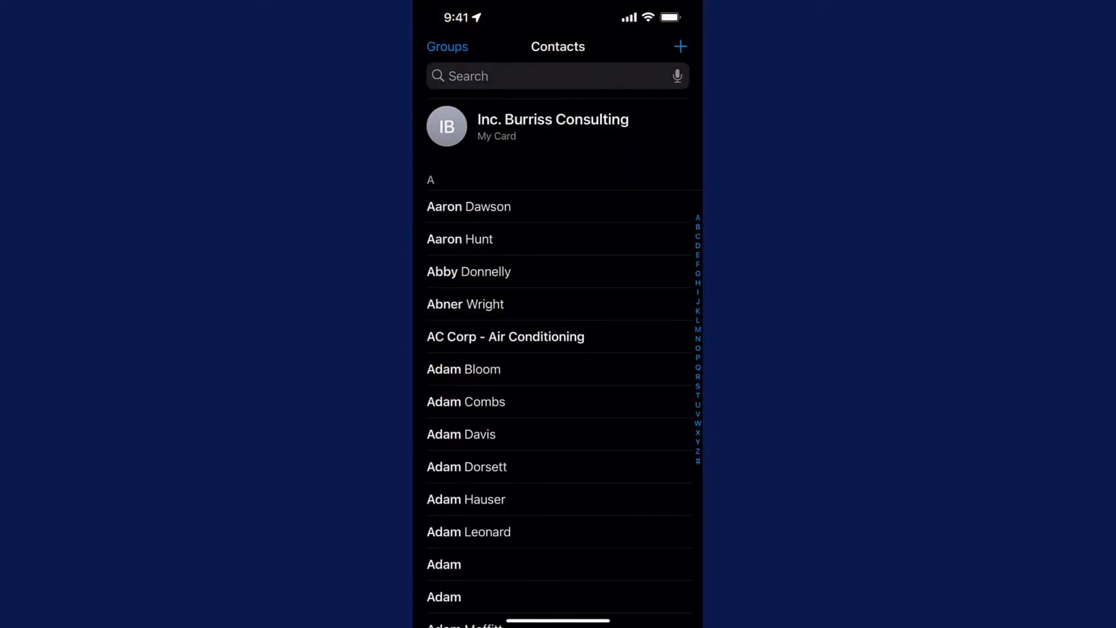
left_click(447, 46)
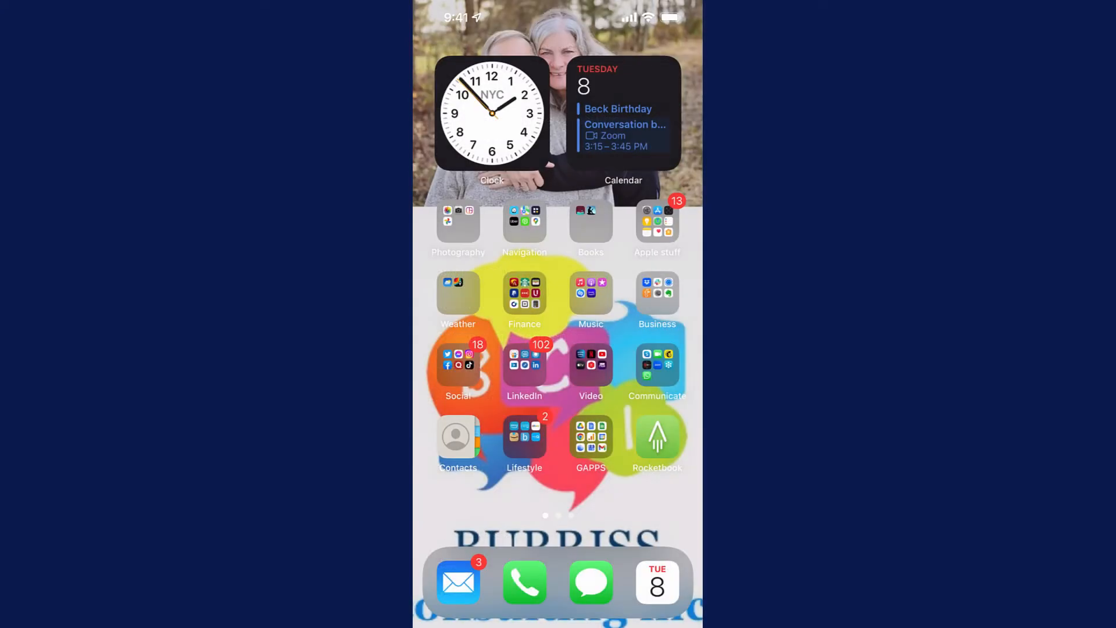
left_click(657, 228)
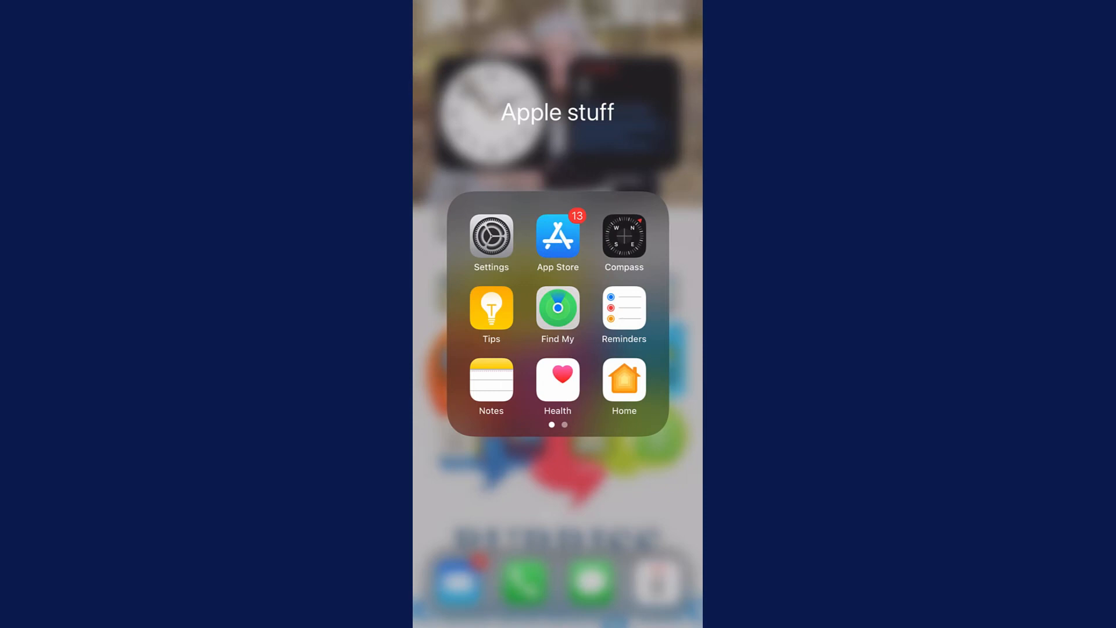
left_click(491, 236)
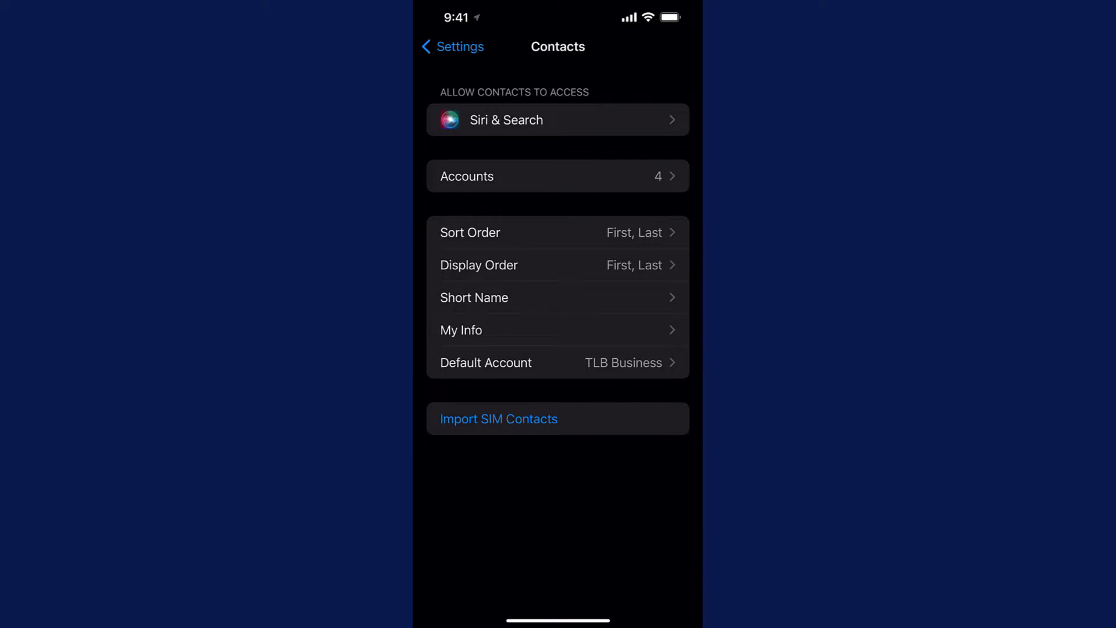
left_click(557, 176)
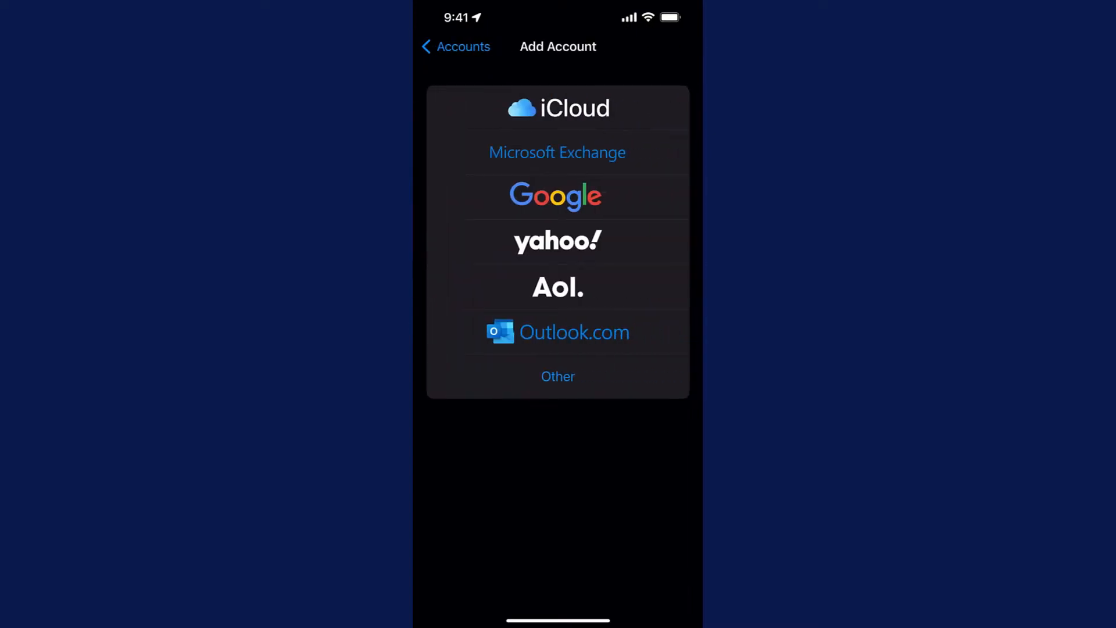
Choose Google as the account provider and allow sign-in through google.com
left_click(555, 195)
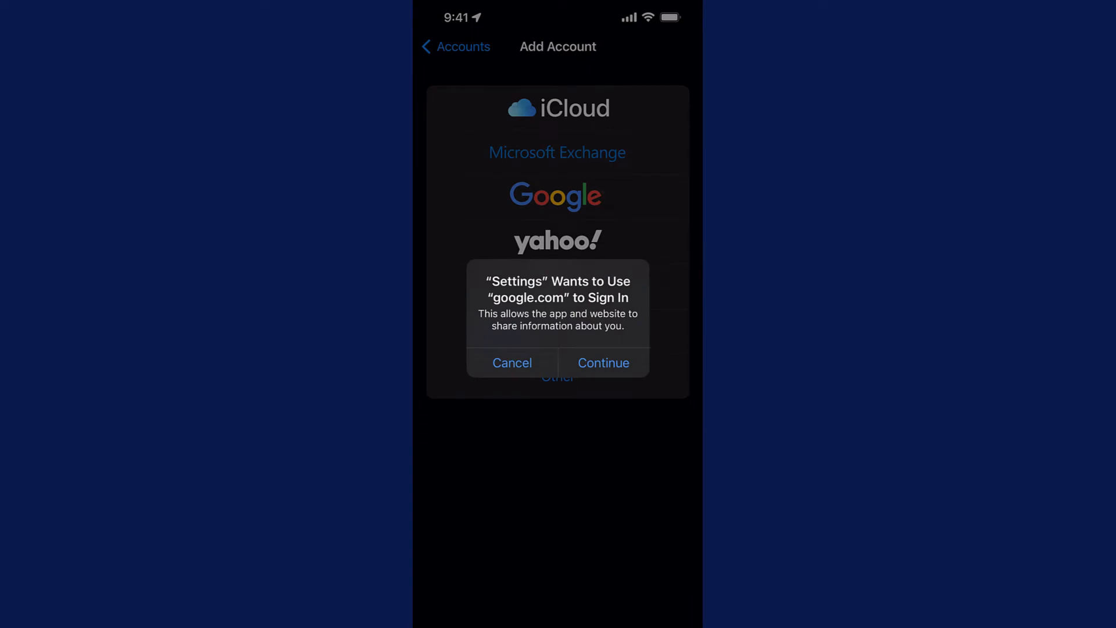
left_click(603, 362)
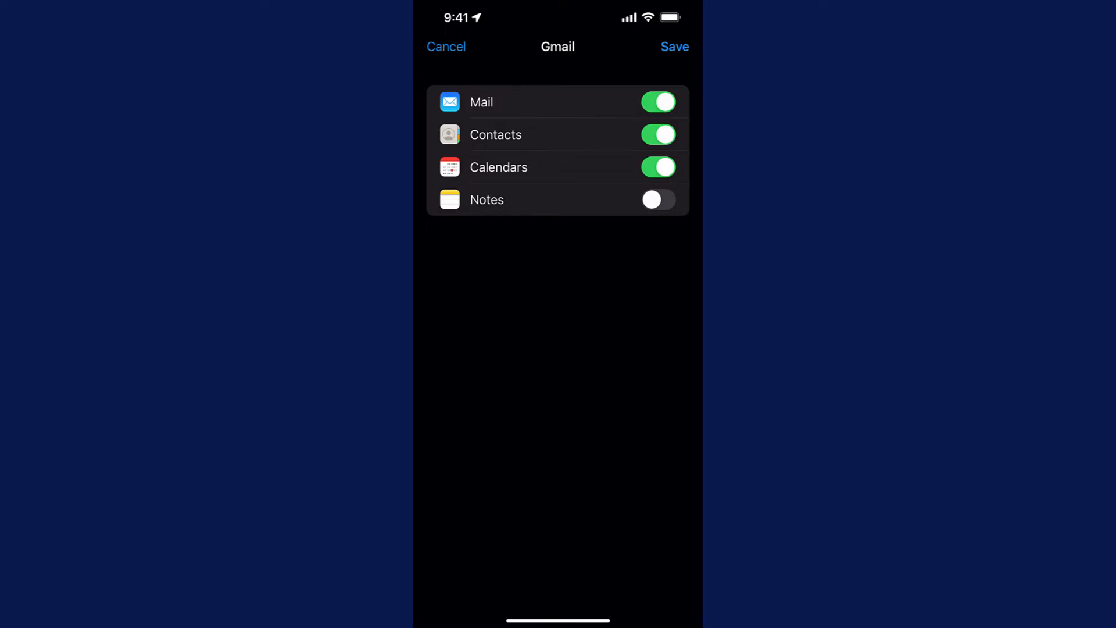
Turn Calendars sync off, save the Gmail account, and open its details
left_click(657, 167)
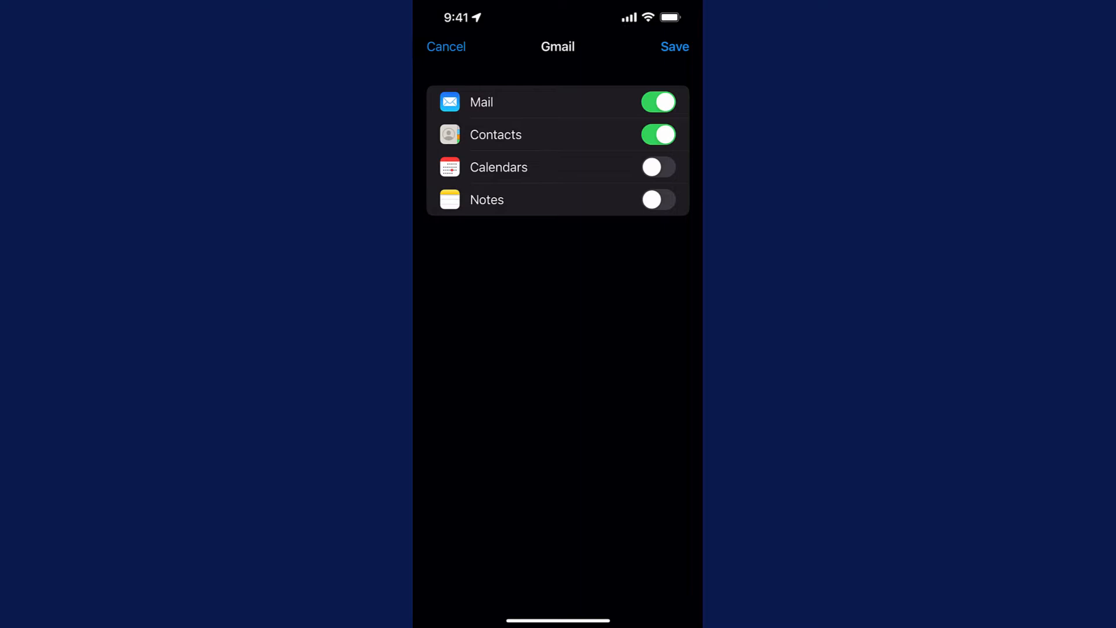
left_click(674, 47)
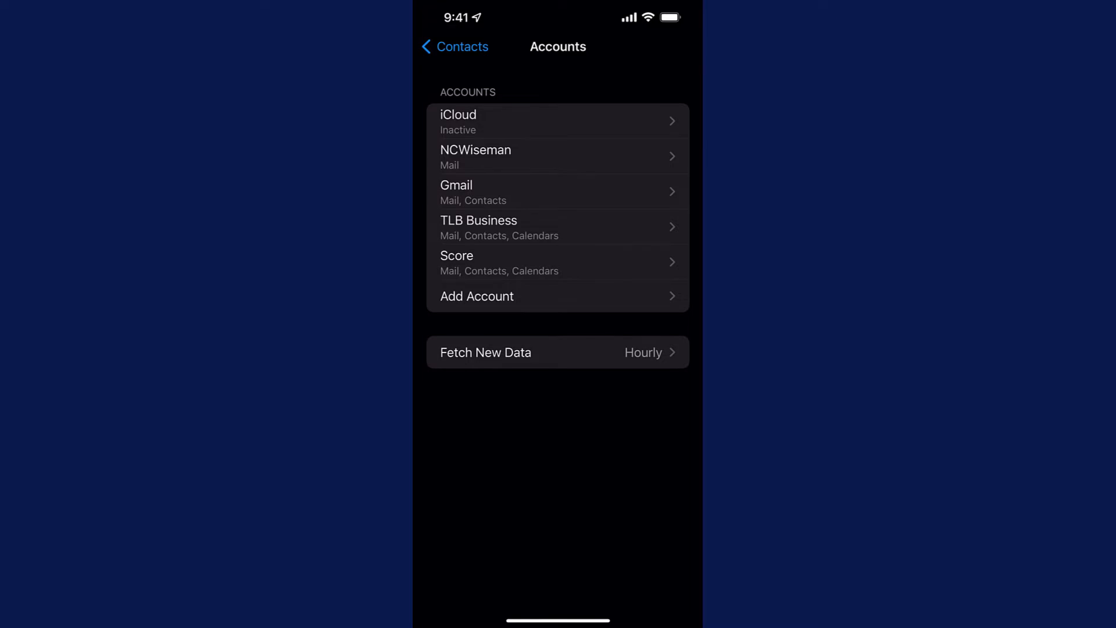
left_click(557, 191)
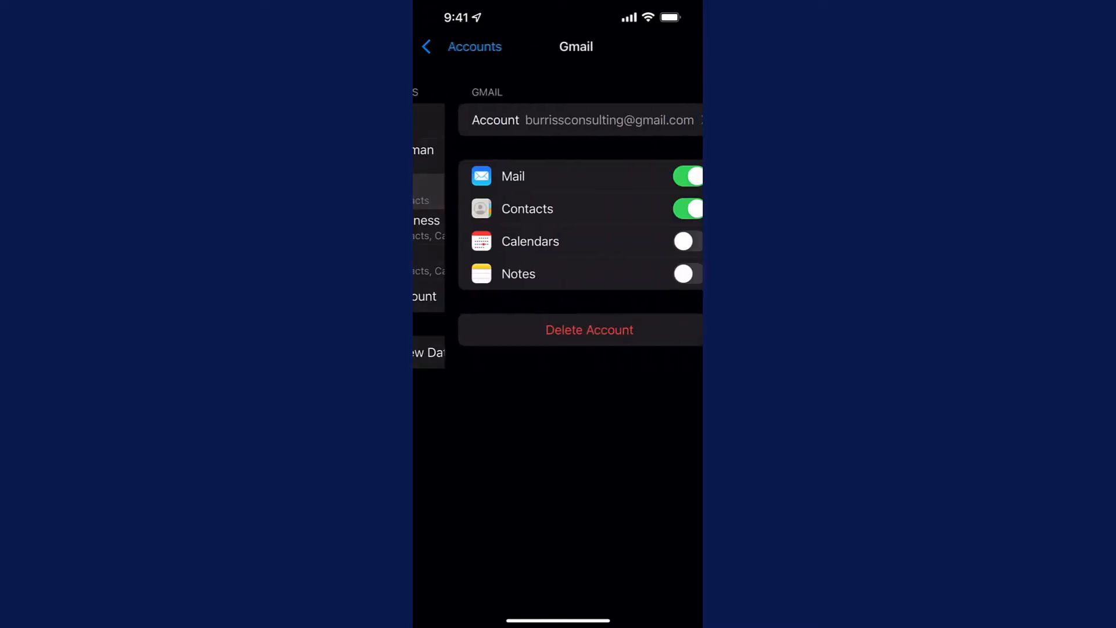
Edit the Gmail account description, typing 'BCI' before Gmail
left_click(579, 120)
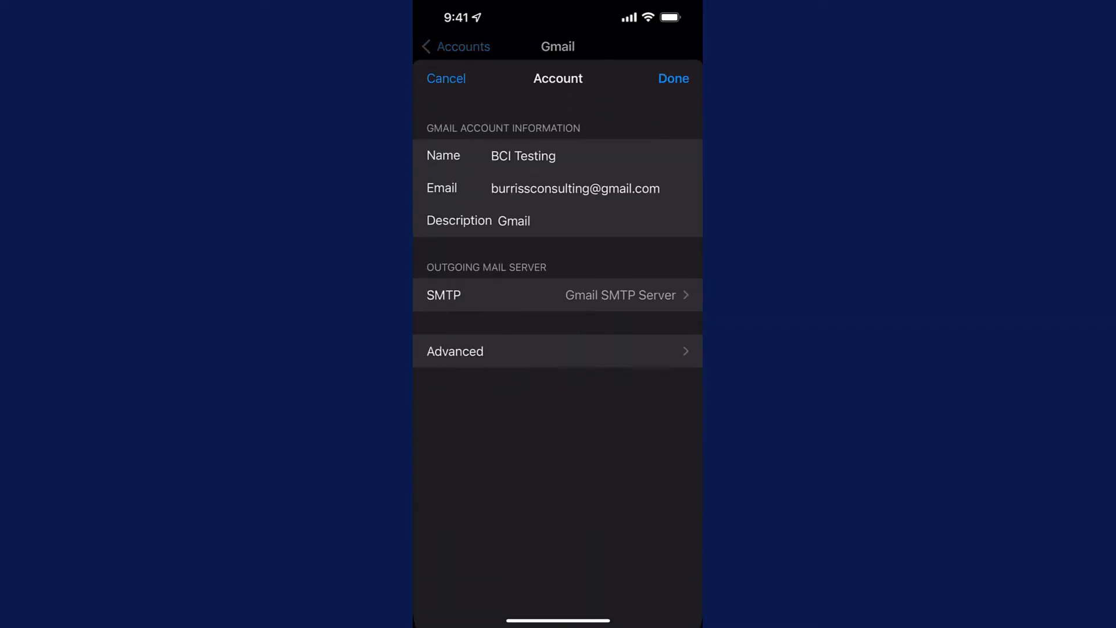
left_click(514, 221)
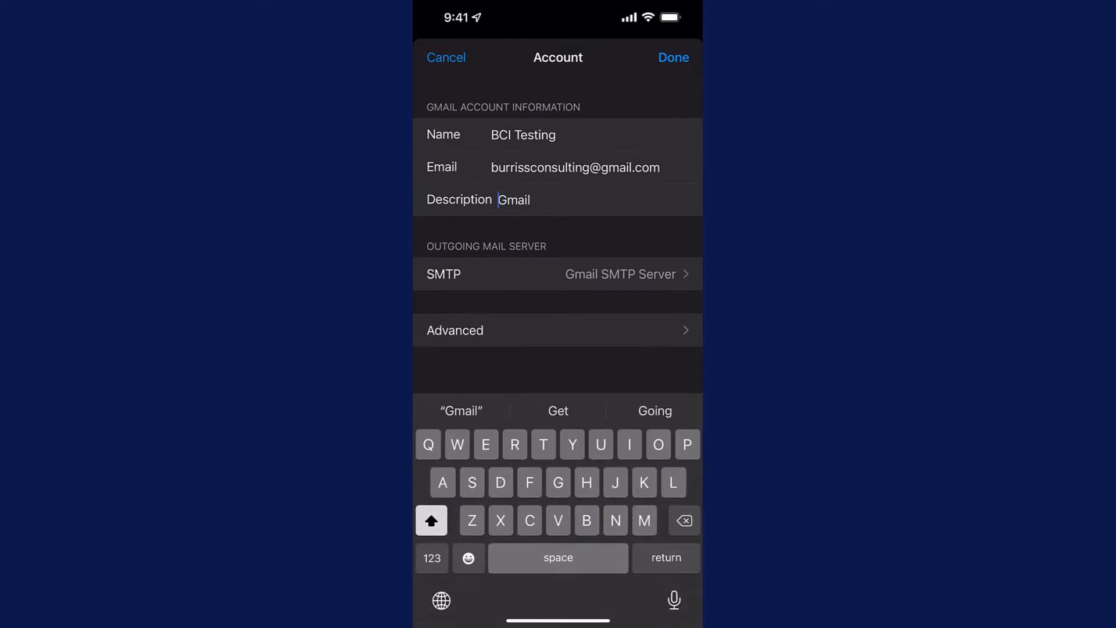
type("BCI")
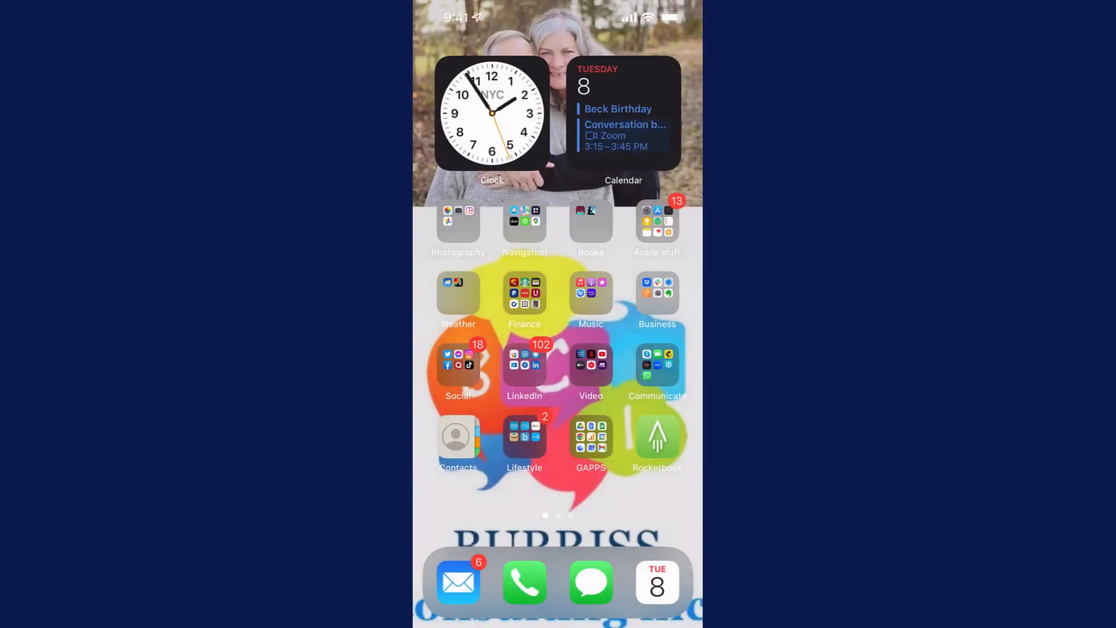
Hide the TLB Business and Score groups in Contacts, then adjust and reconfirm the group selection
left_click(459, 437)
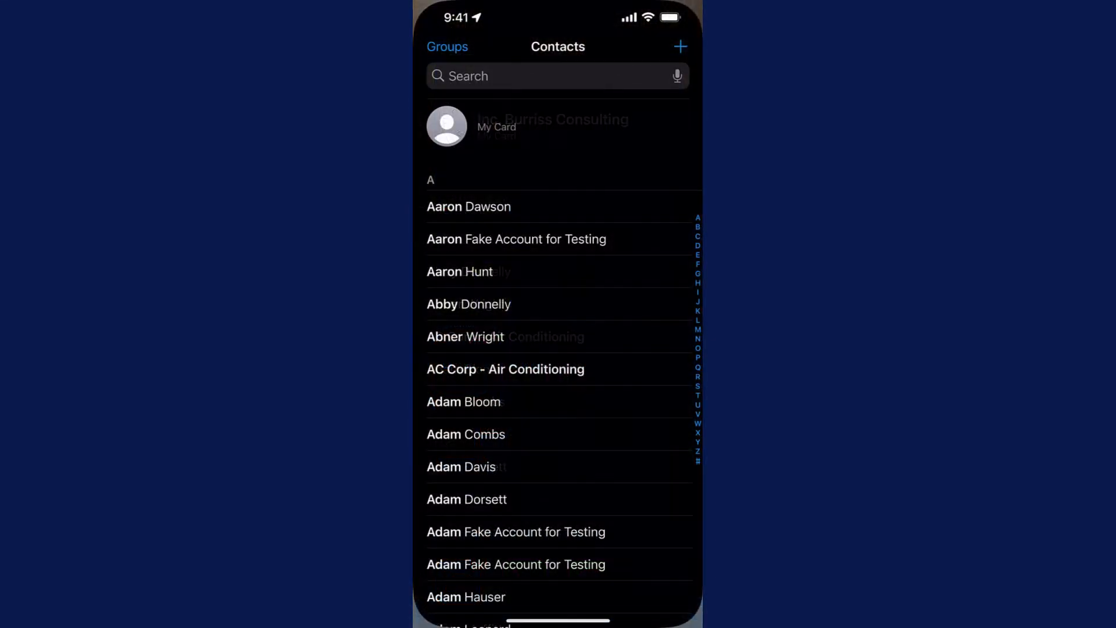
left_click(447, 46)
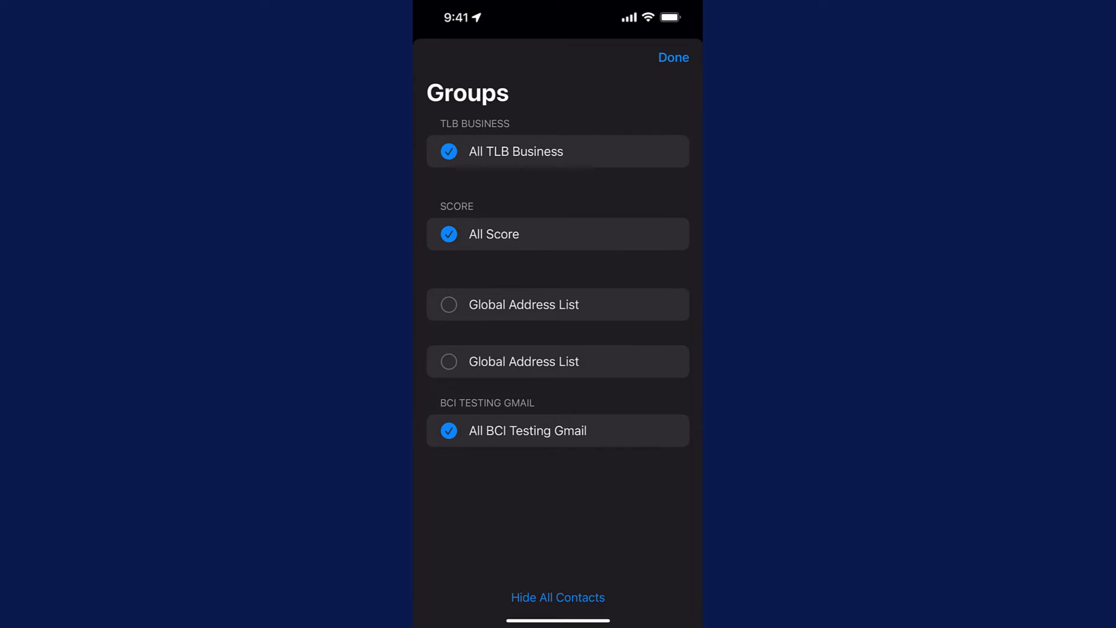
left_click(557, 597)
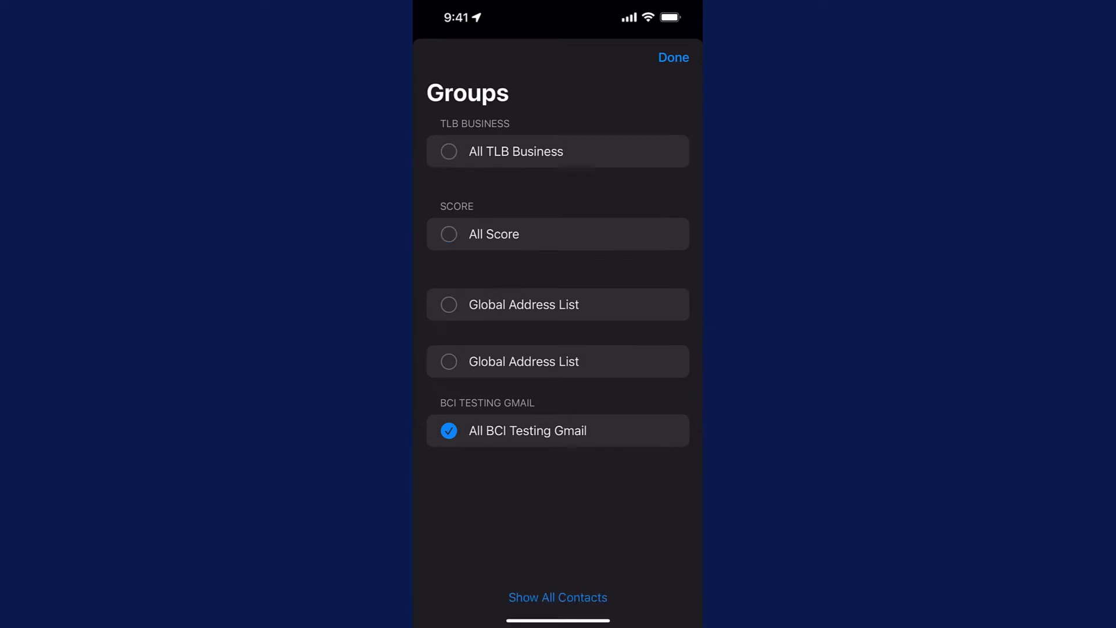
left_click(672, 58)
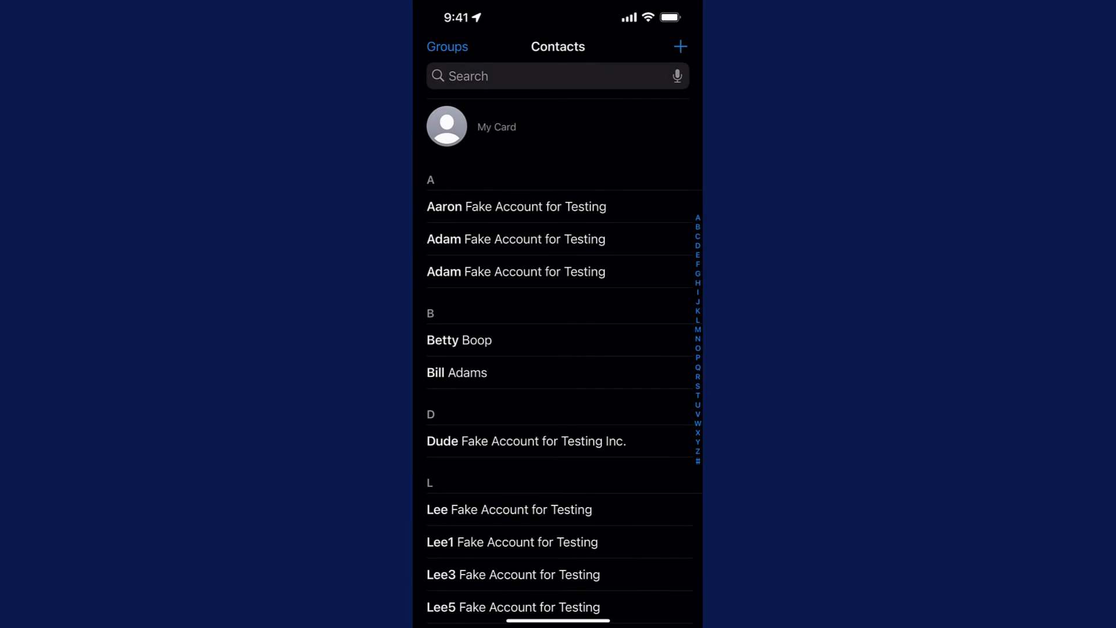
left_click(447, 46)
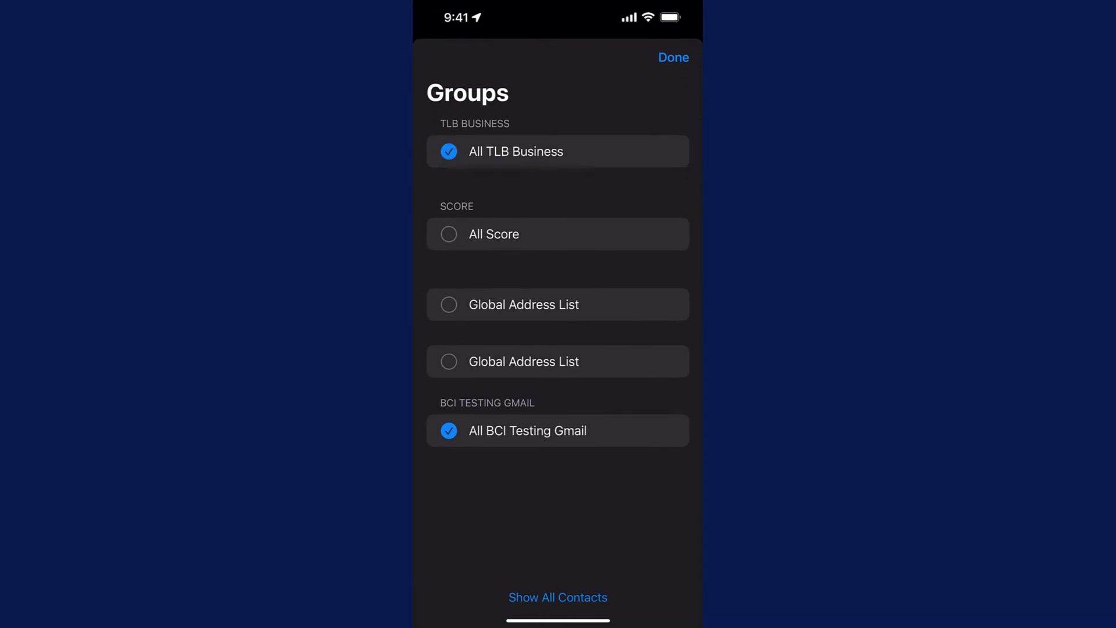
left_click(672, 57)
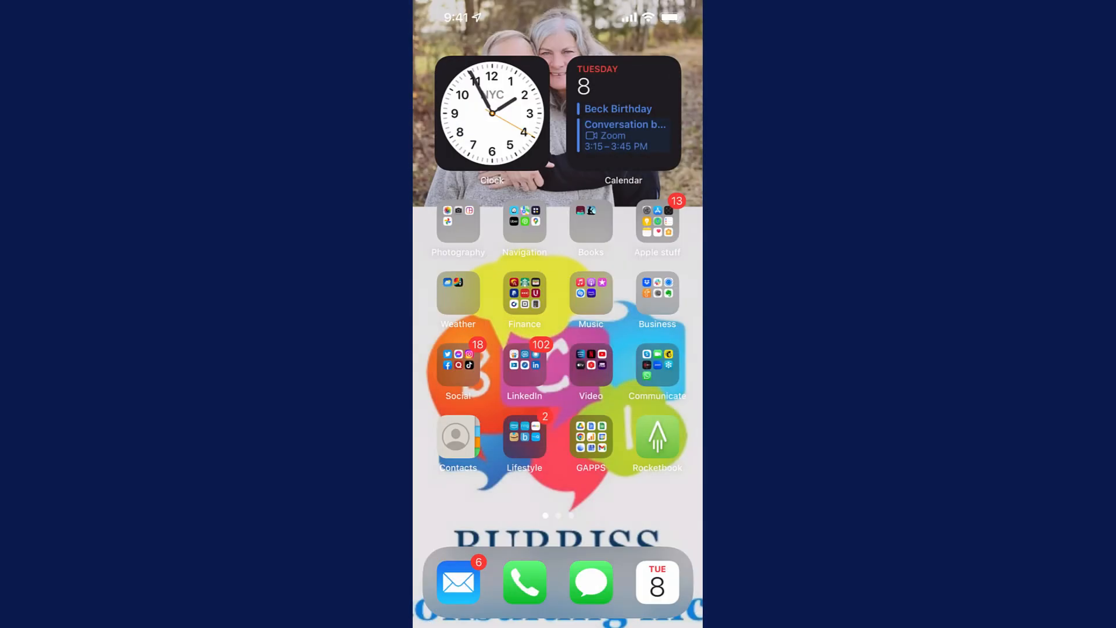
Check the contact accounts list for BCI Testing Gmail, then return to Contacts settings
left_click(656, 228)
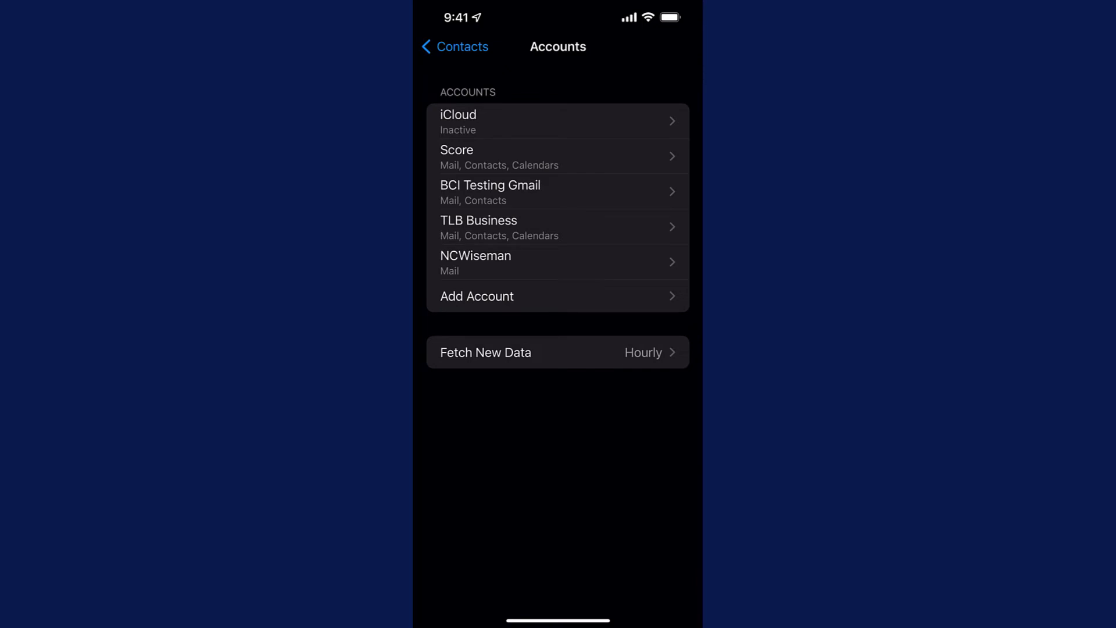
left_click(454, 47)
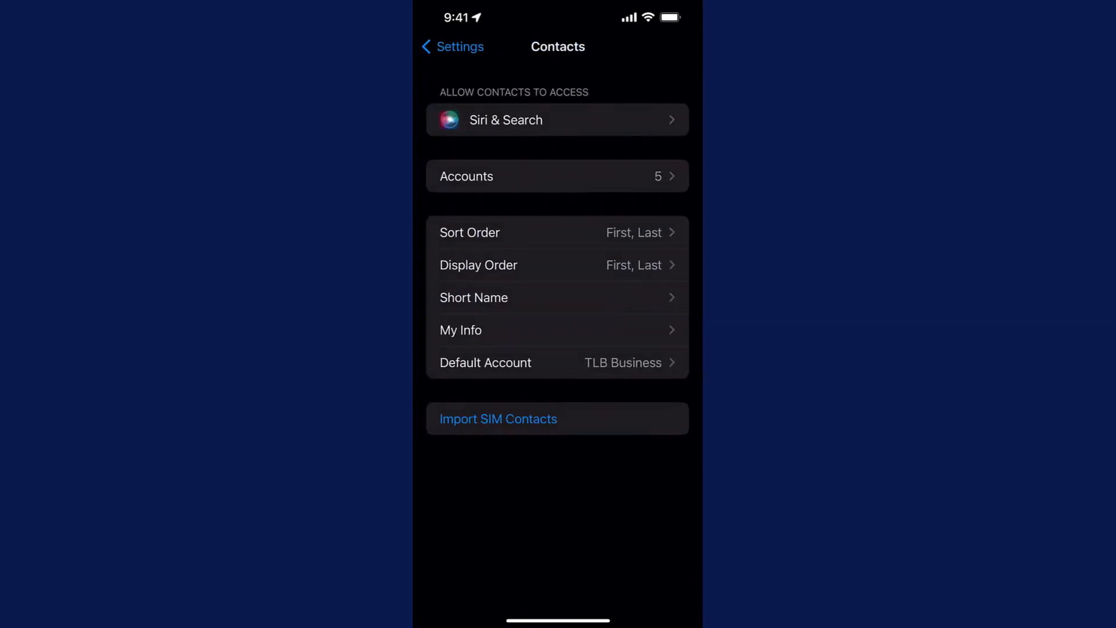